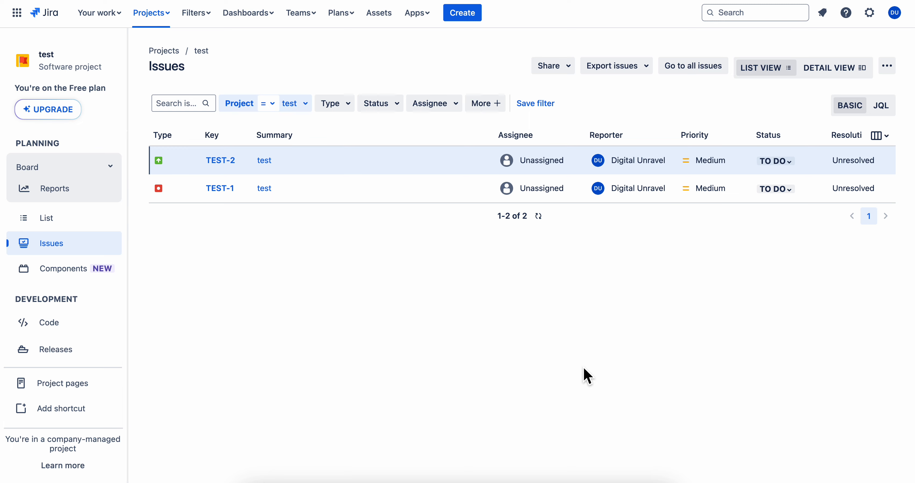
- Navigate to the test project and its Reports section
{"action": "left_click", "coordinate": [150, 12]}
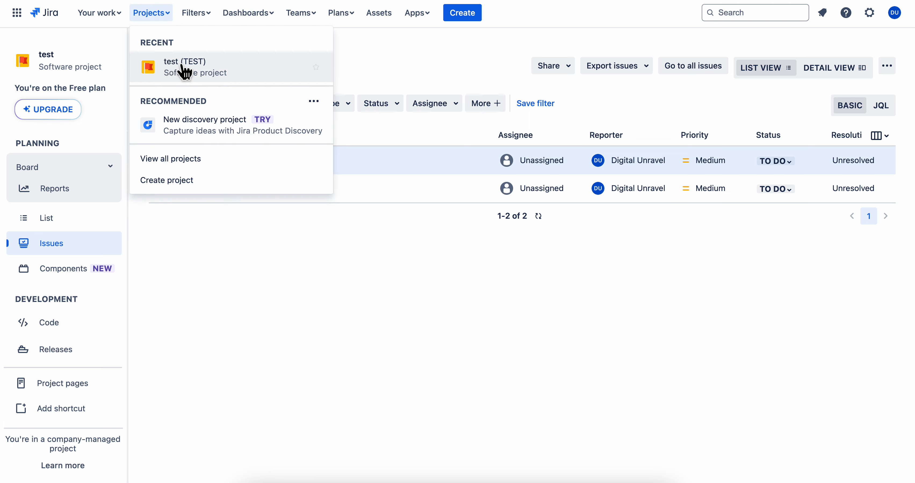
{"action": "left_click", "coordinate": [185, 66]}
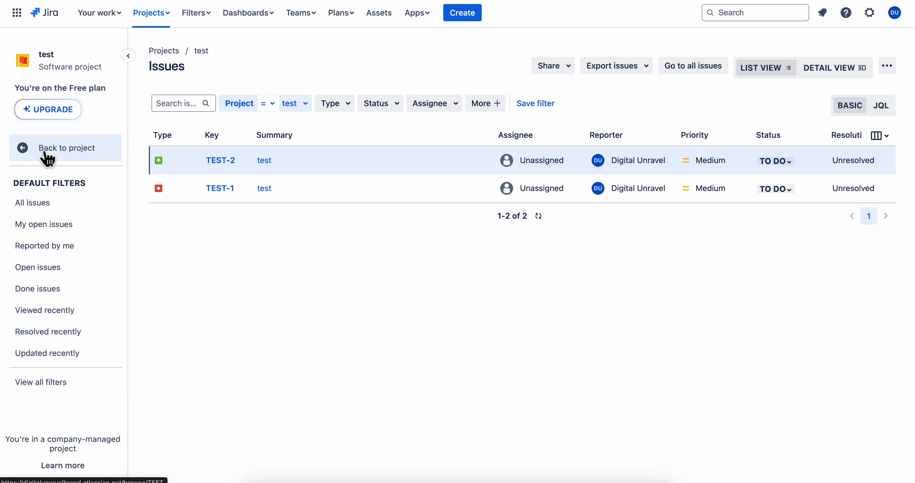
{"action": "left_click", "coordinate": [65, 148]}
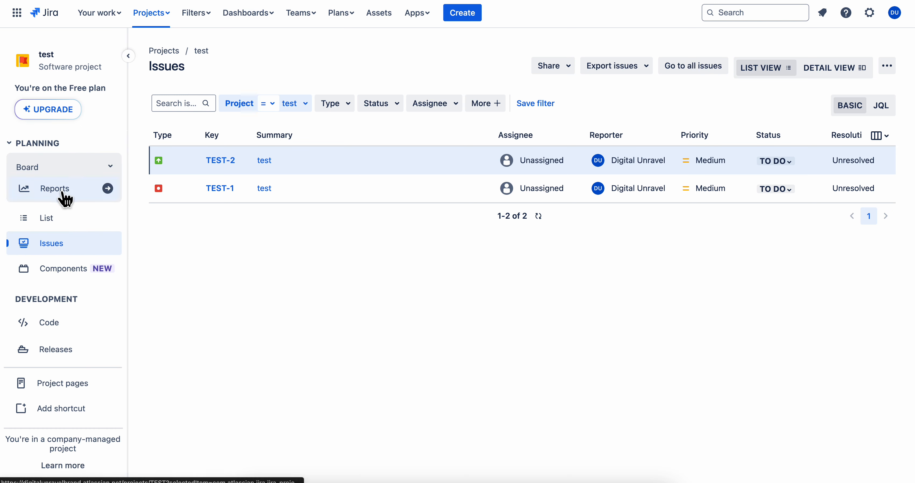
{"action": "left_click", "coordinate": [54, 189]}
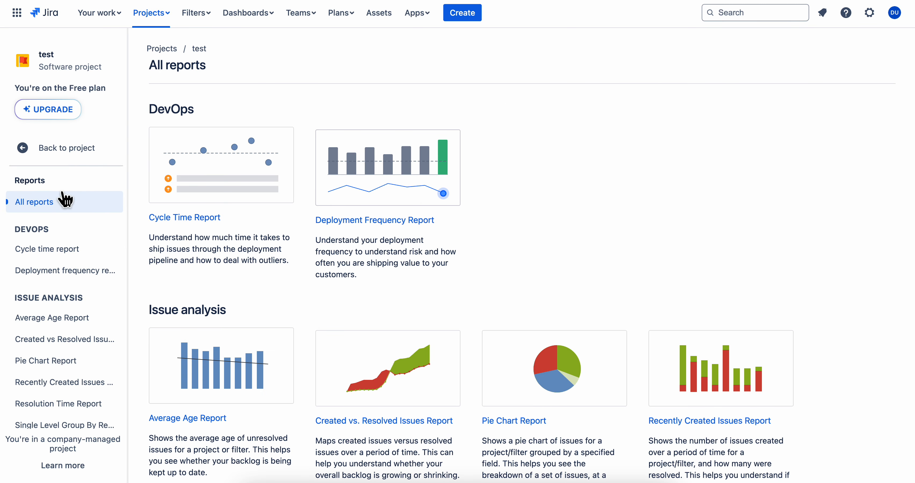
- Generate the Recently Created Issues Report with Period Daily and 30 days previously
{"action": "scroll", "scroll_direction": "down", "scroll_amount": 3}
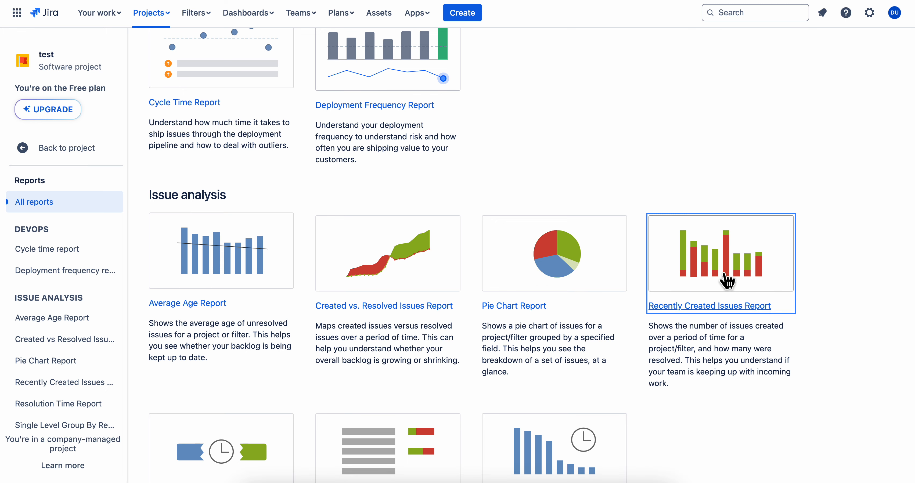
{"action": "left_click", "coordinate": [710, 306]}
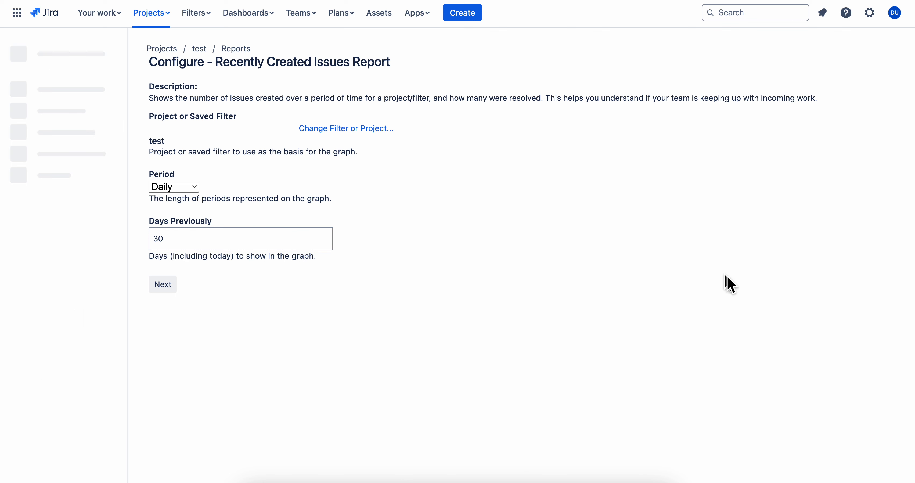
{"action": "left_click", "coordinate": [173, 186]}
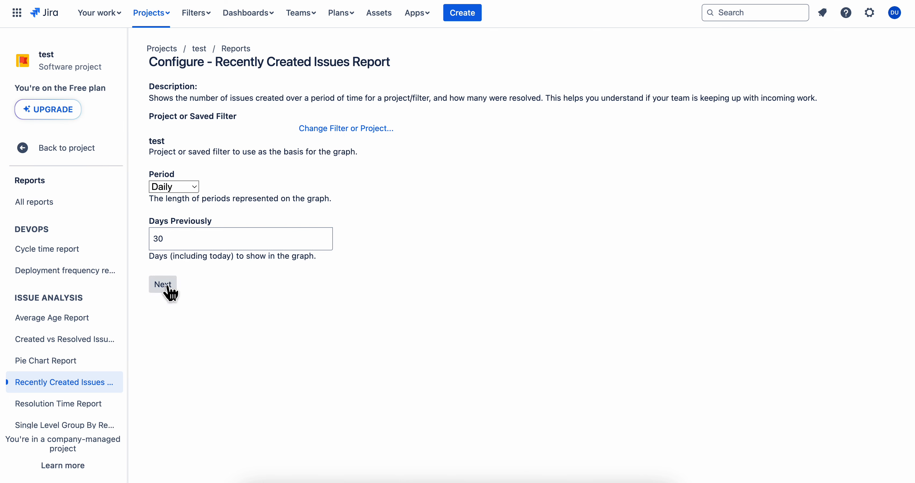
{"action": "left_click", "coordinate": [163, 284]}
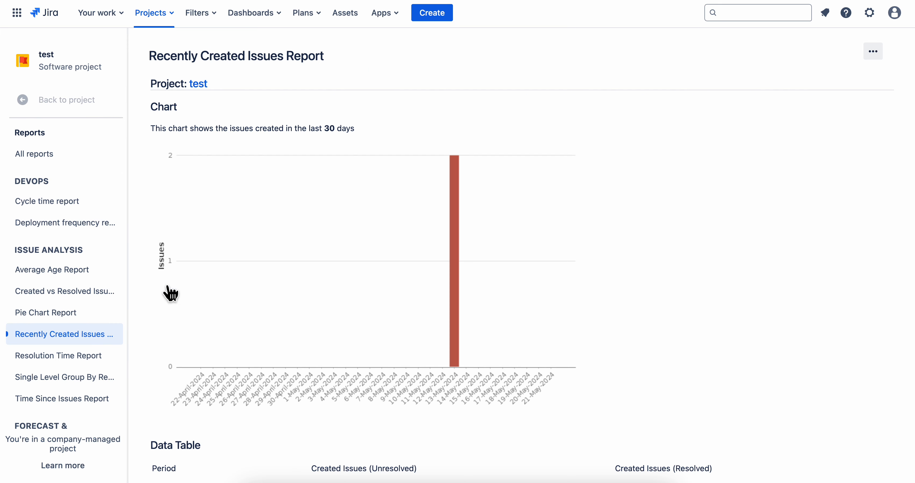
{"action": "scroll", "scroll_direction": "down", "scroll_amount": 3}
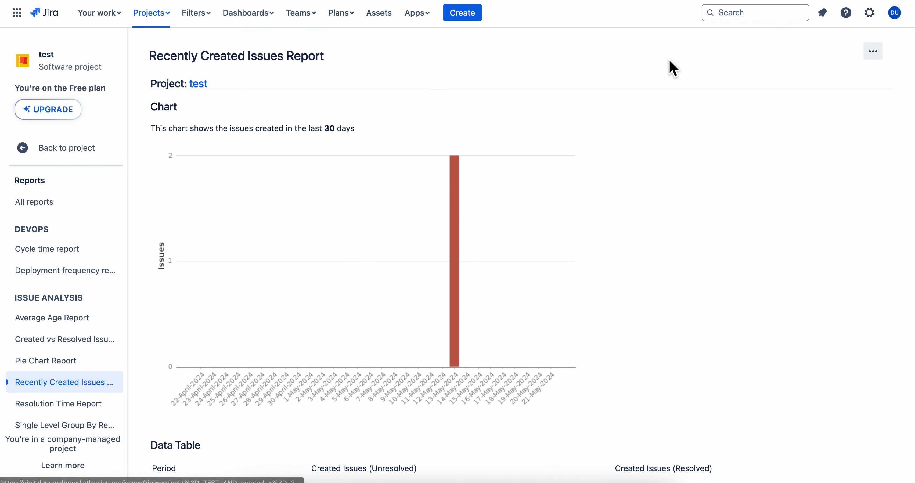
{"action": "mouse_move", "coordinate": [643, 176]}
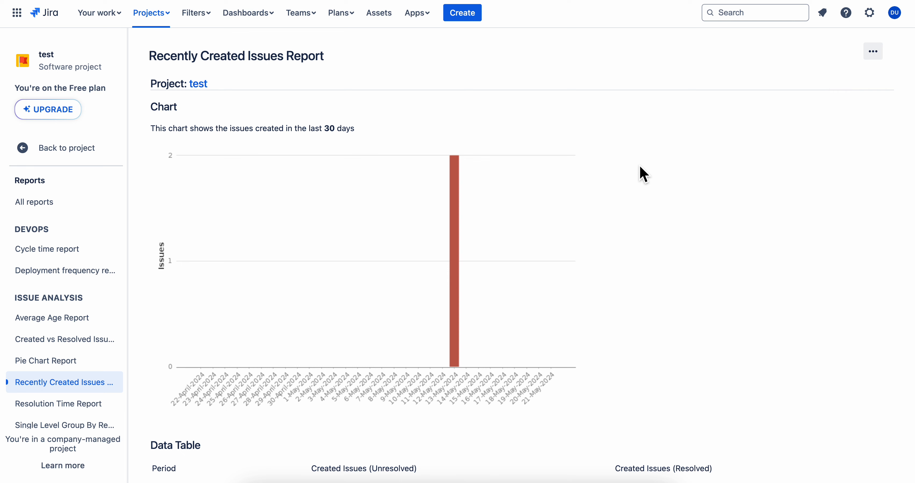